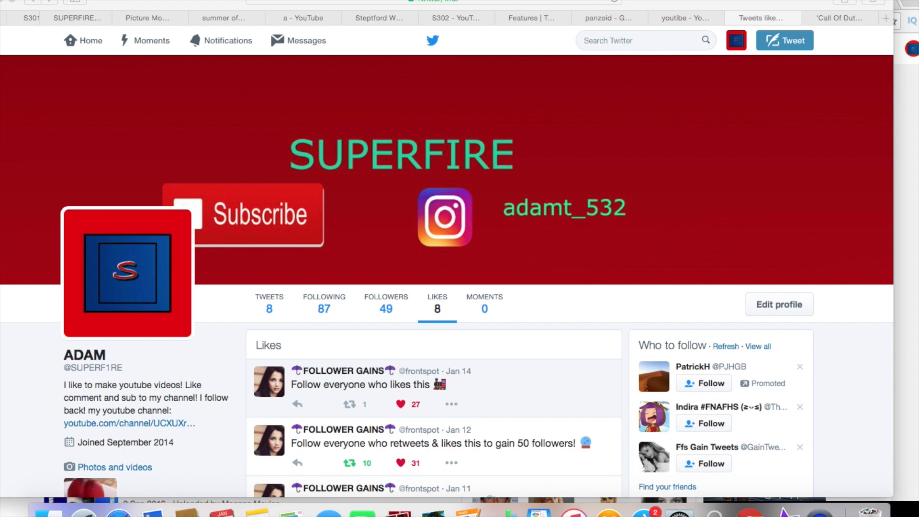
mouse_move(528, 256)
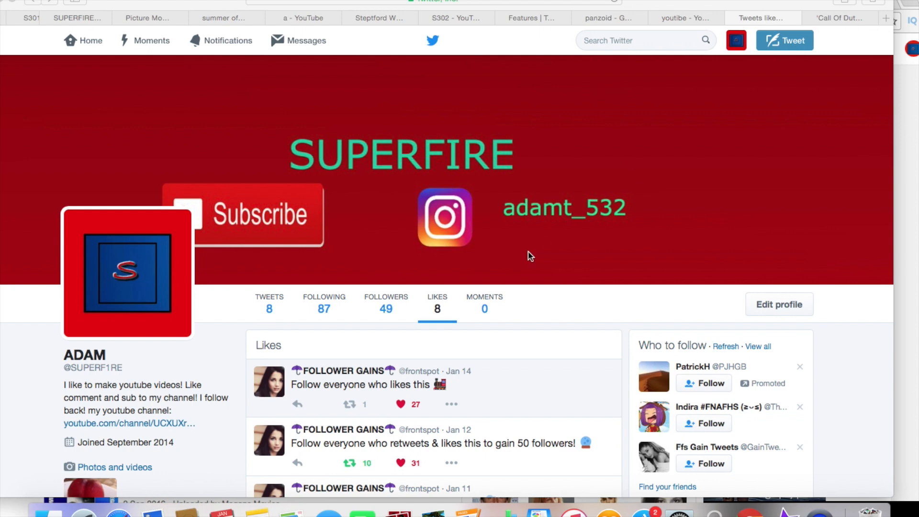
mouse_move(776, 265)
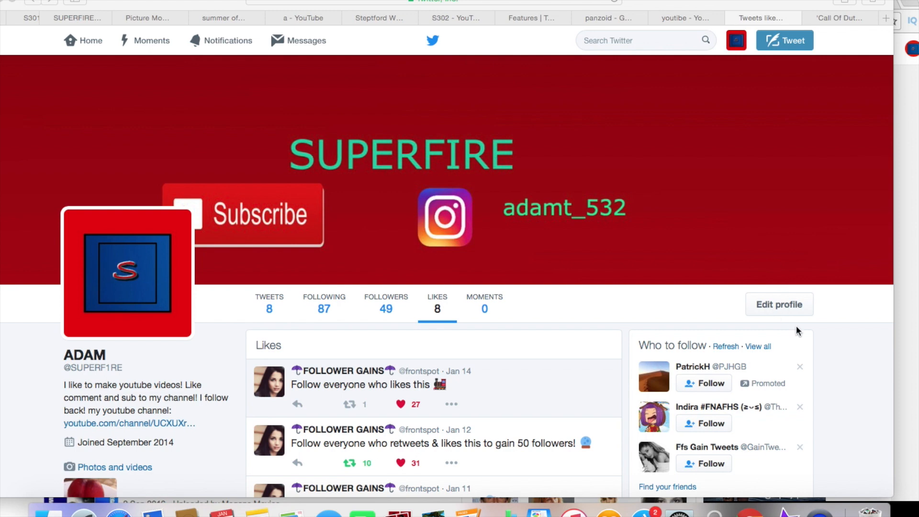
mouse_move(773, 310)
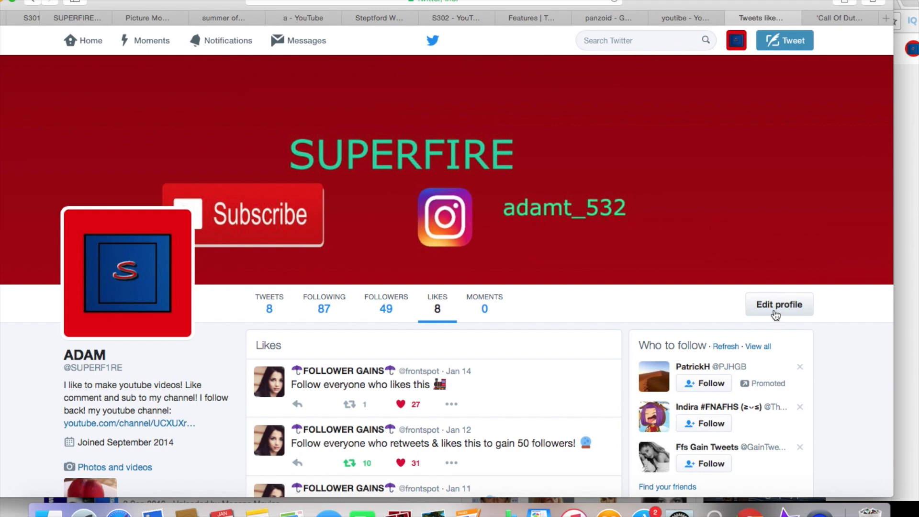
Discard the profile edits, then open Settings from the avatar menu for account SUPERF1RE
left_click(779, 305)
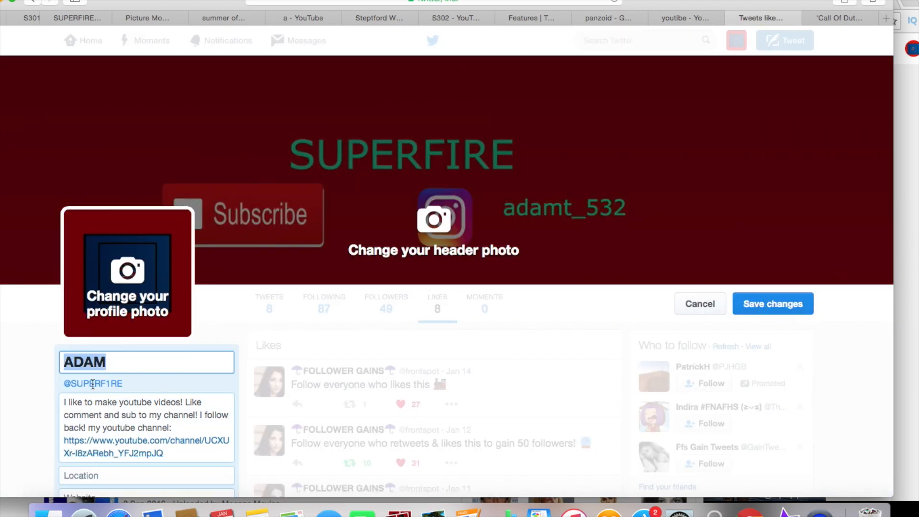
left_click(117, 362)
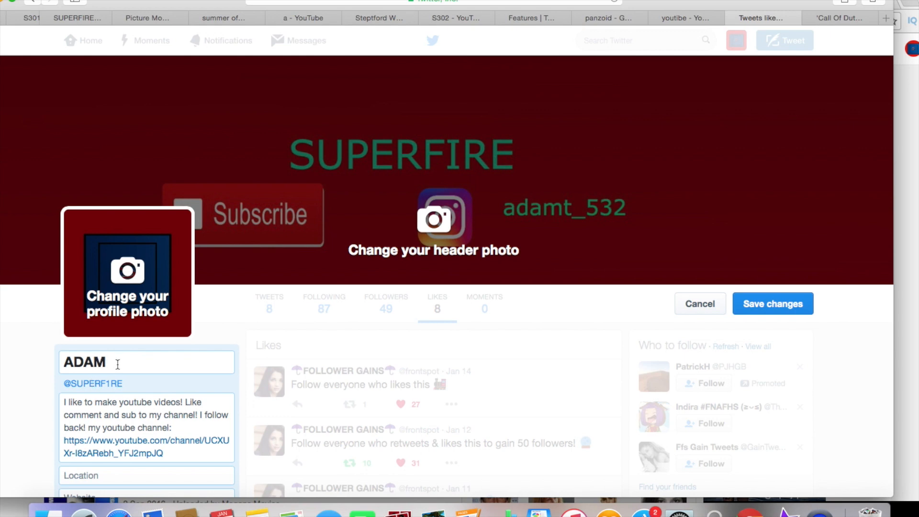
mouse_move(309, 343)
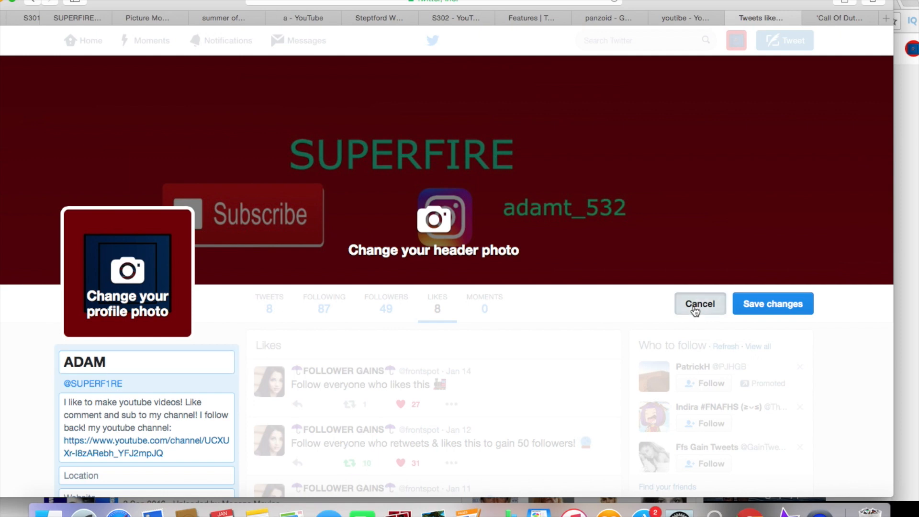
left_click(700, 304)
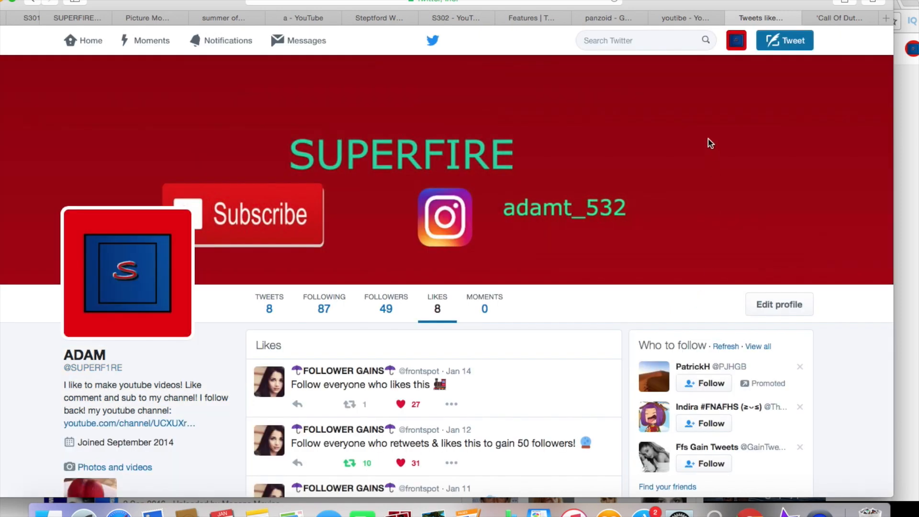
mouse_move(737, 40)
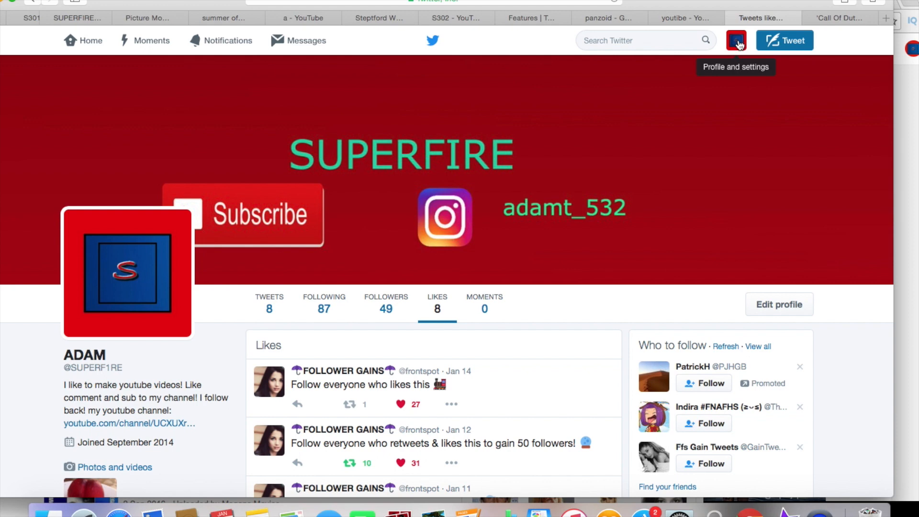
left_click(737, 39)
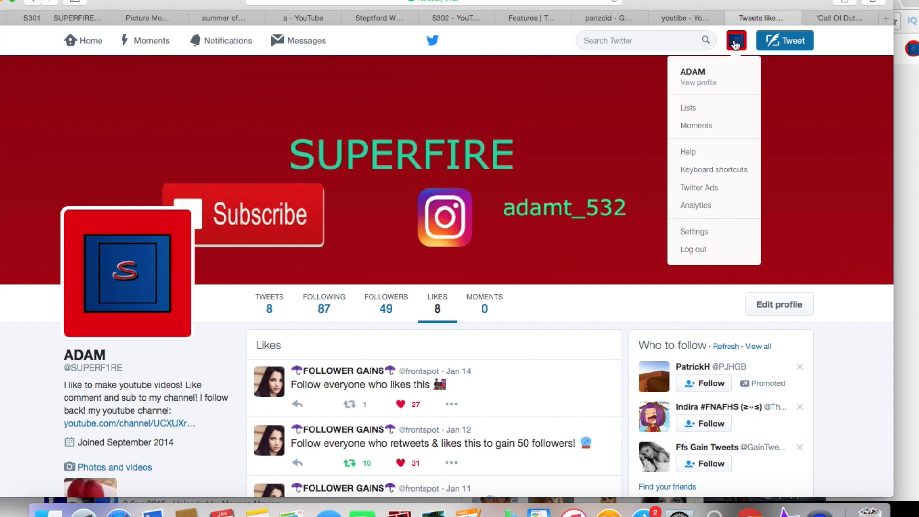
mouse_move(736, 102)
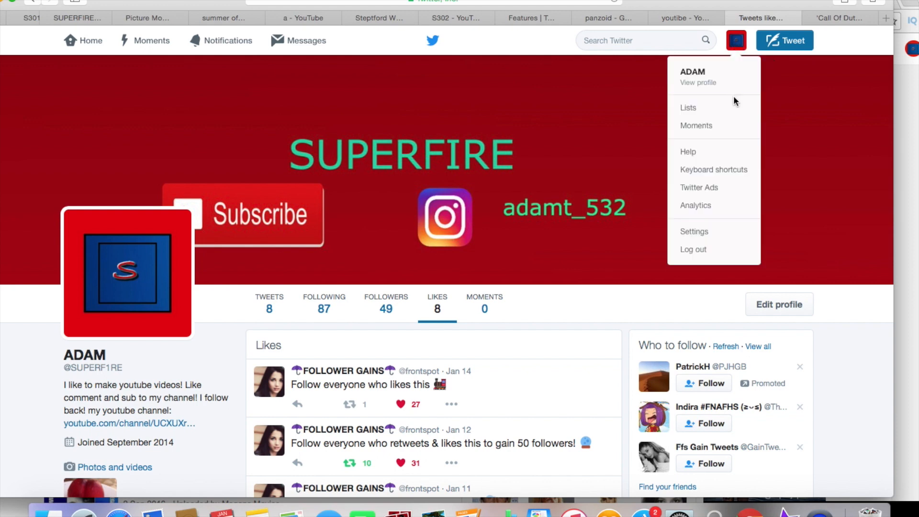
mouse_move(741, 143)
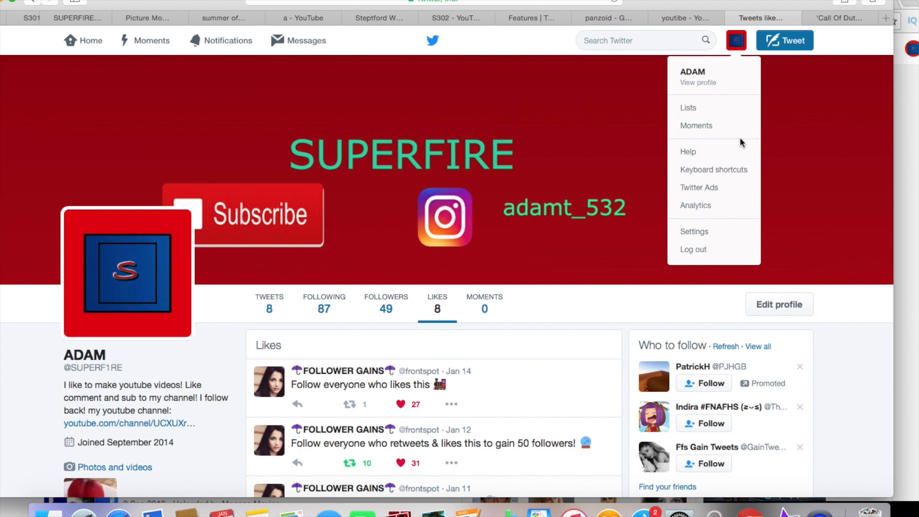
mouse_move(696, 206)
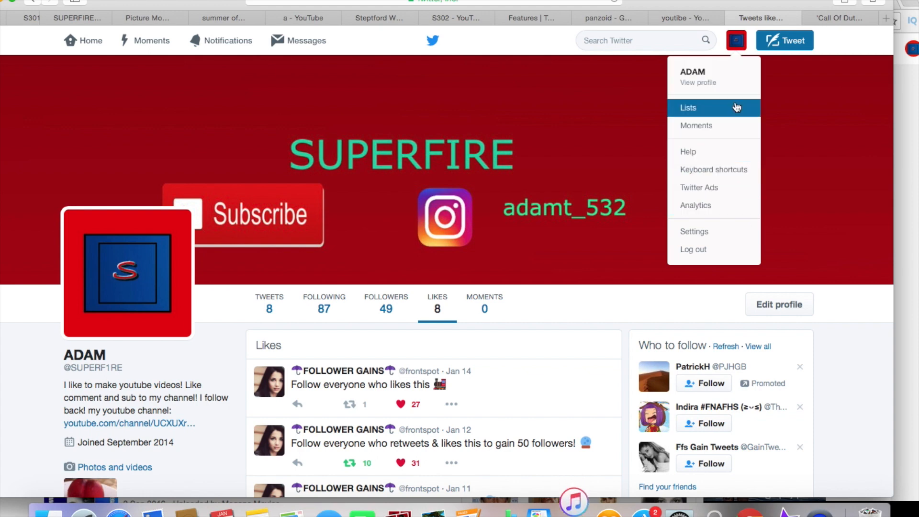
mouse_move(730, 88)
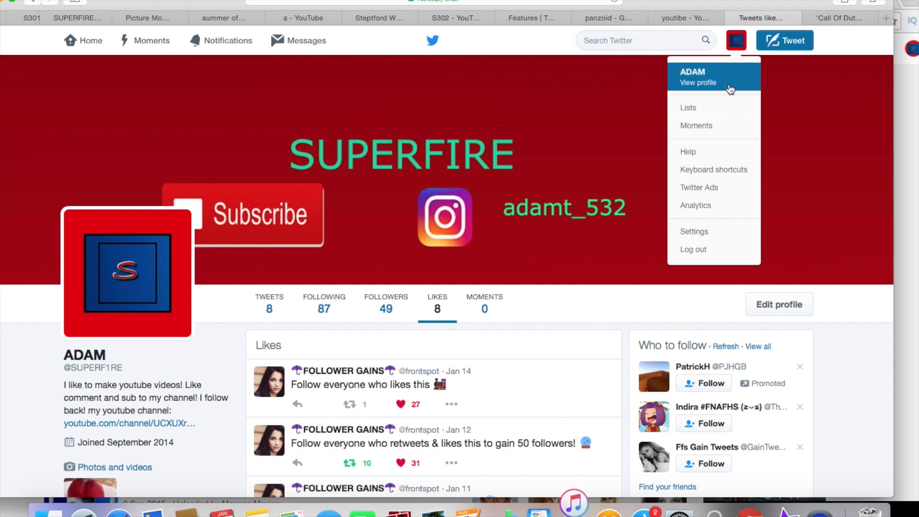
mouse_move(709, 82)
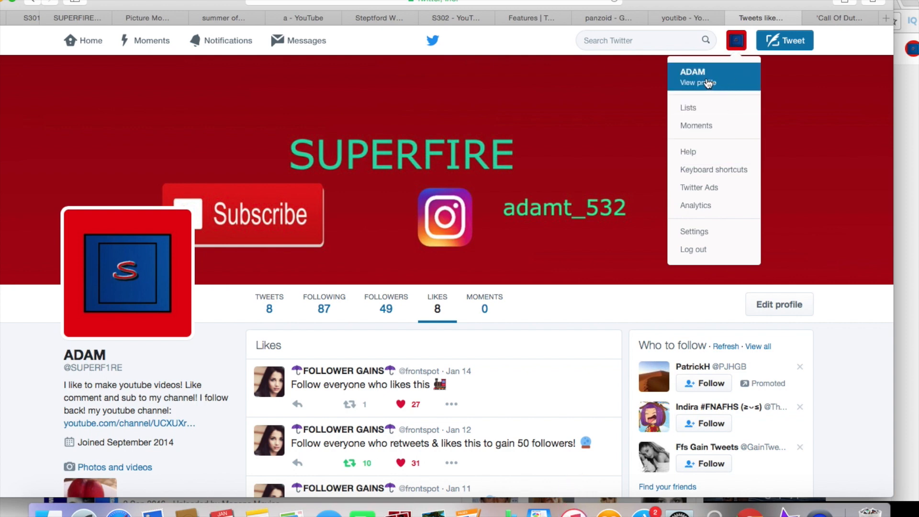
left_click(694, 231)
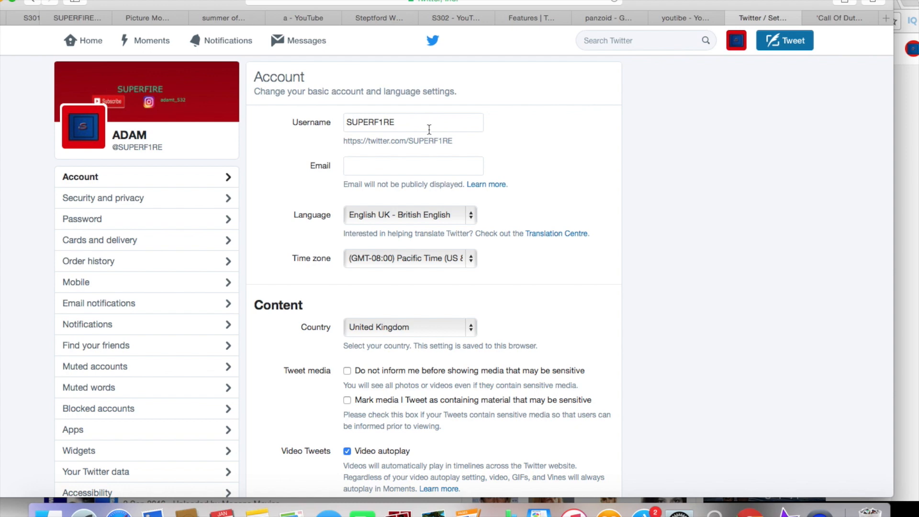
mouse_move(420, 129)
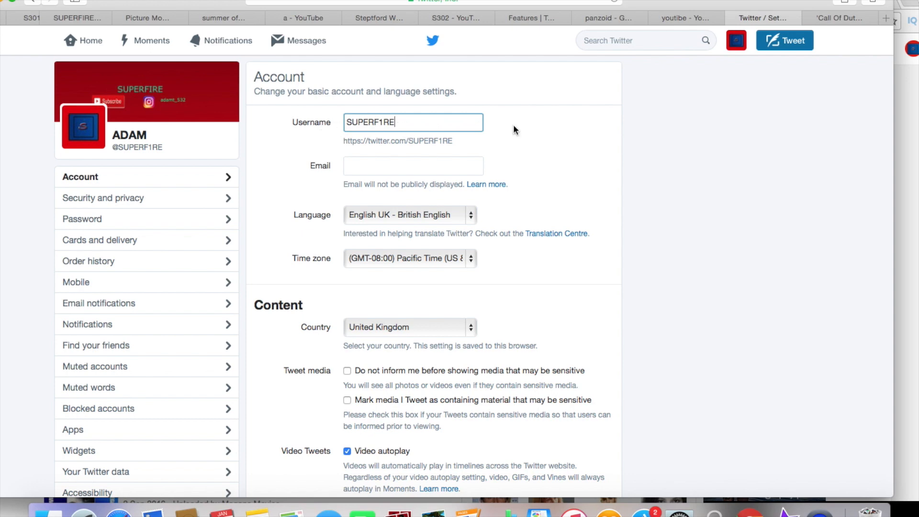
scroll("down", 3)
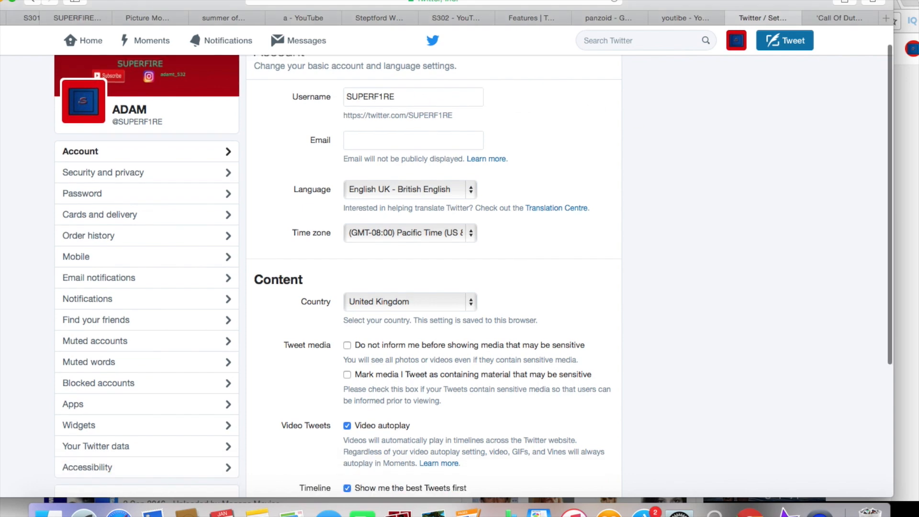
scroll("down", 3)
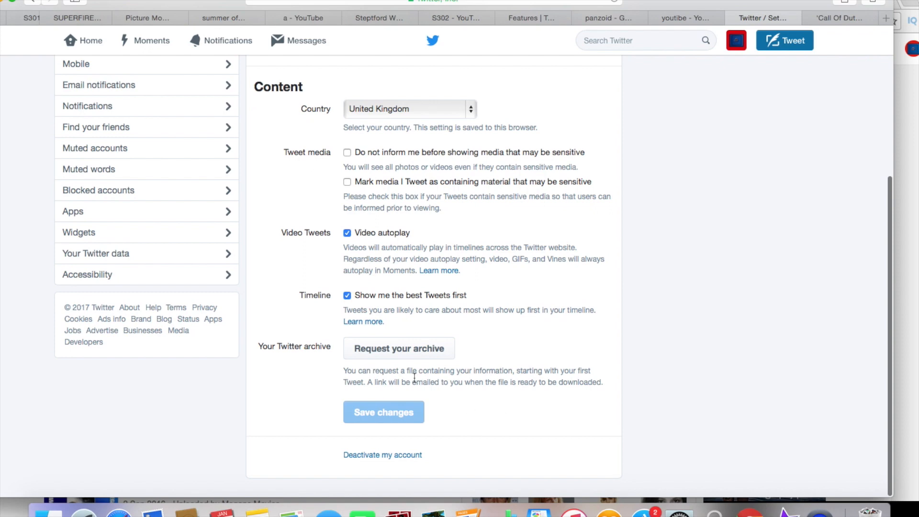
mouse_move(394, 423)
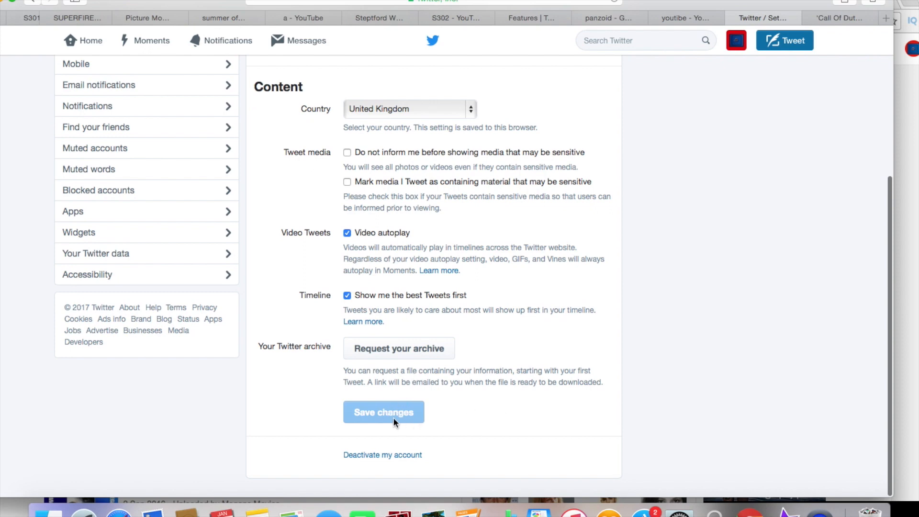
mouse_move(501, 368)
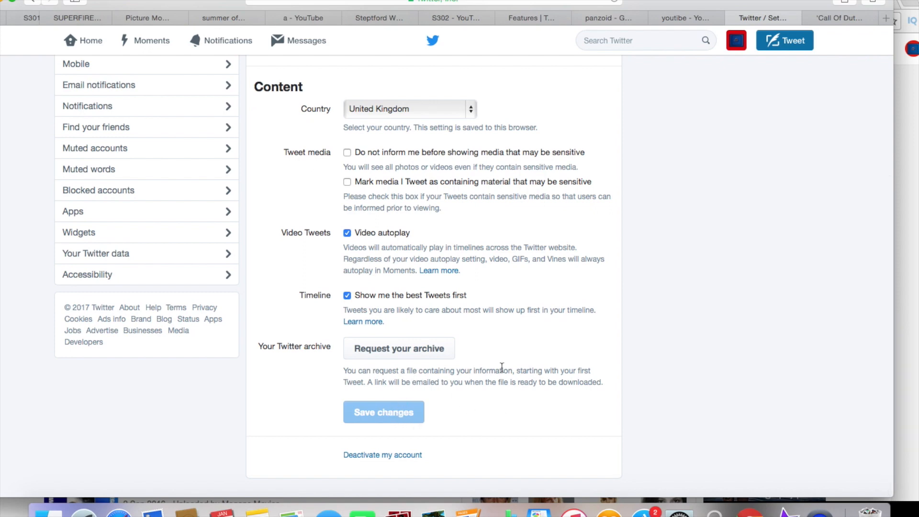
scroll("up", 3)
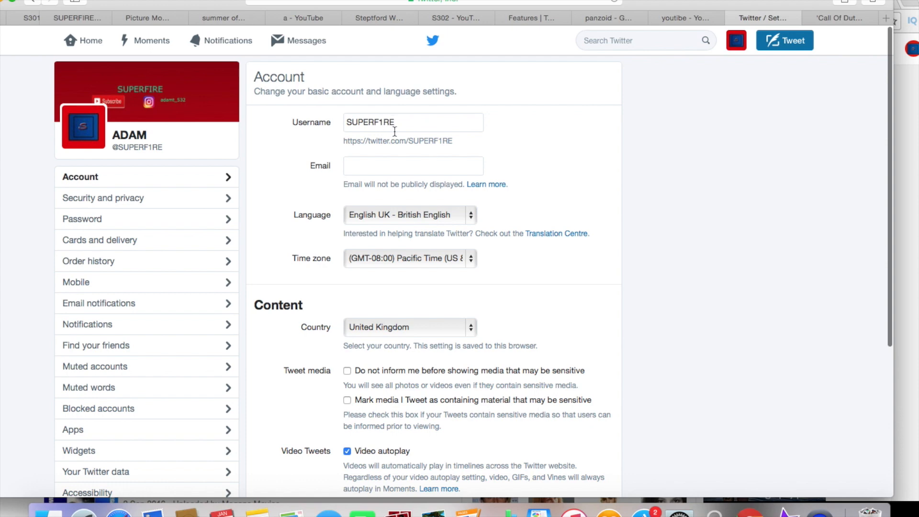
mouse_move(629, 32)
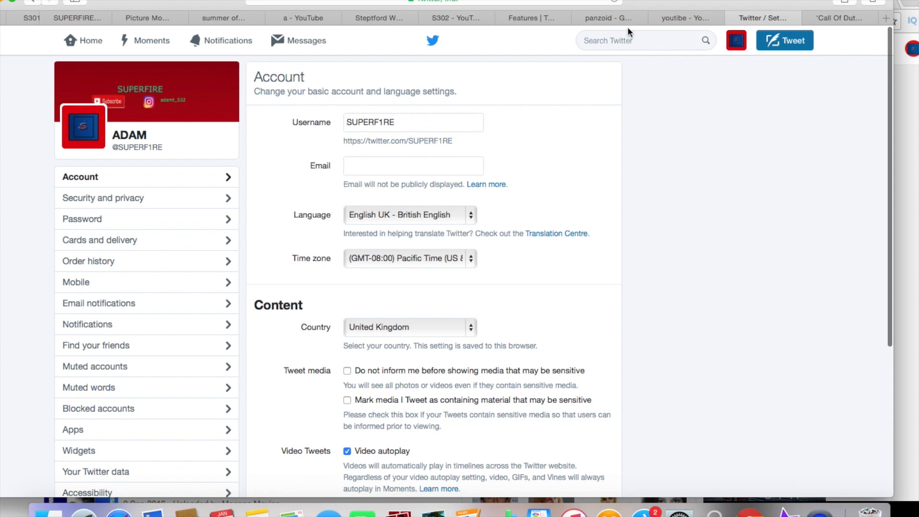